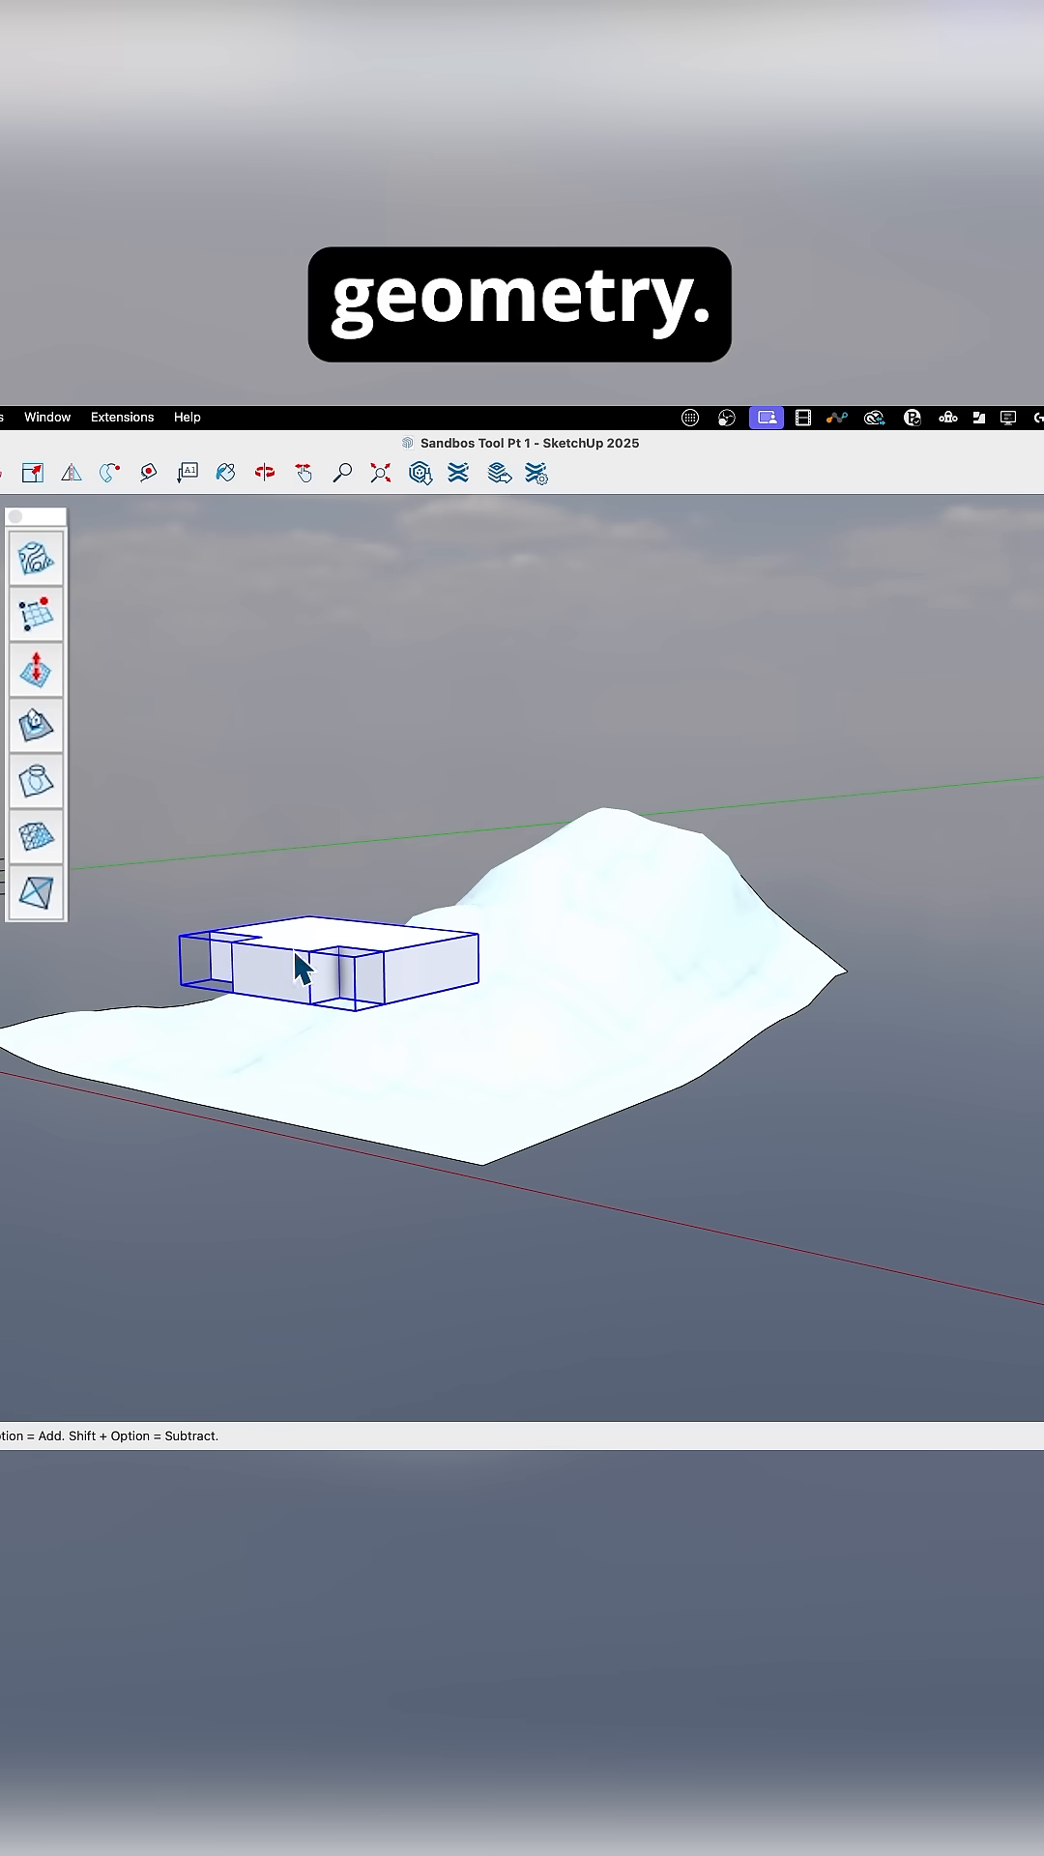
mouse_move(34, 725)
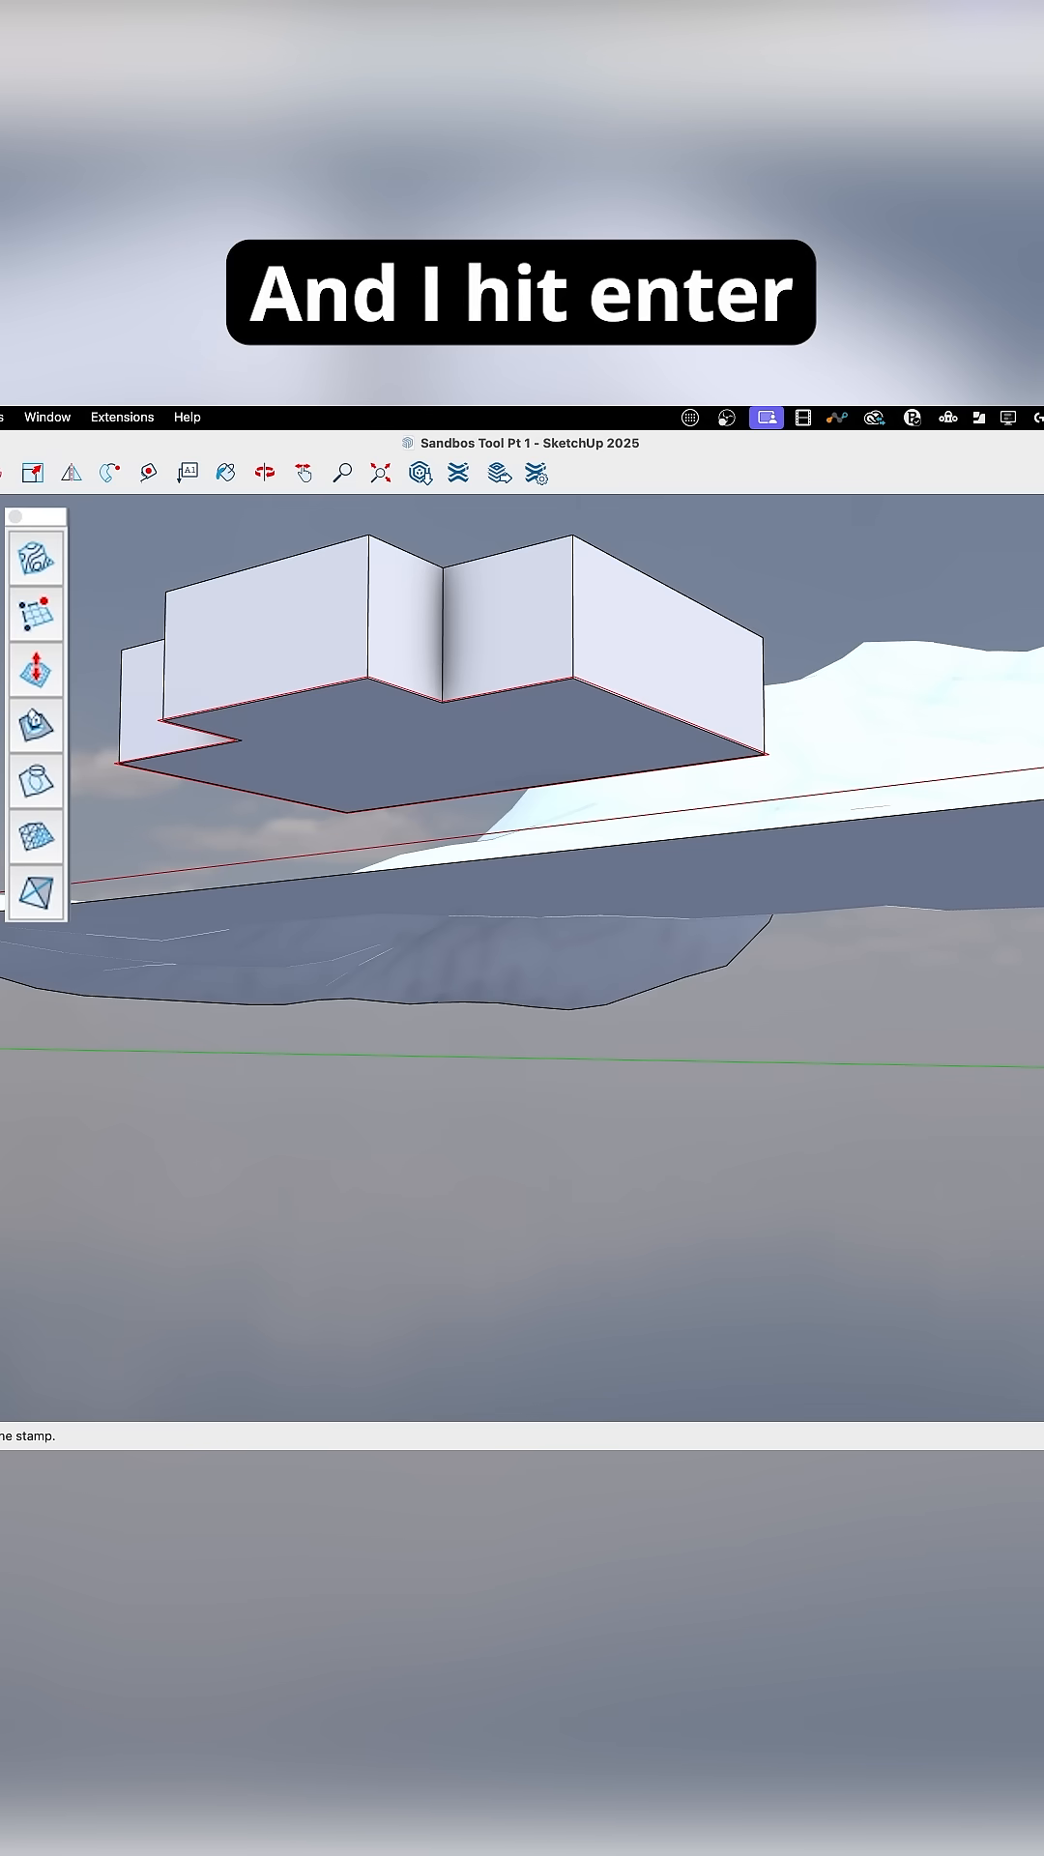
Confirm the stamp offset distance so the red skirt outline surrounds the building footprint.
key(Return)
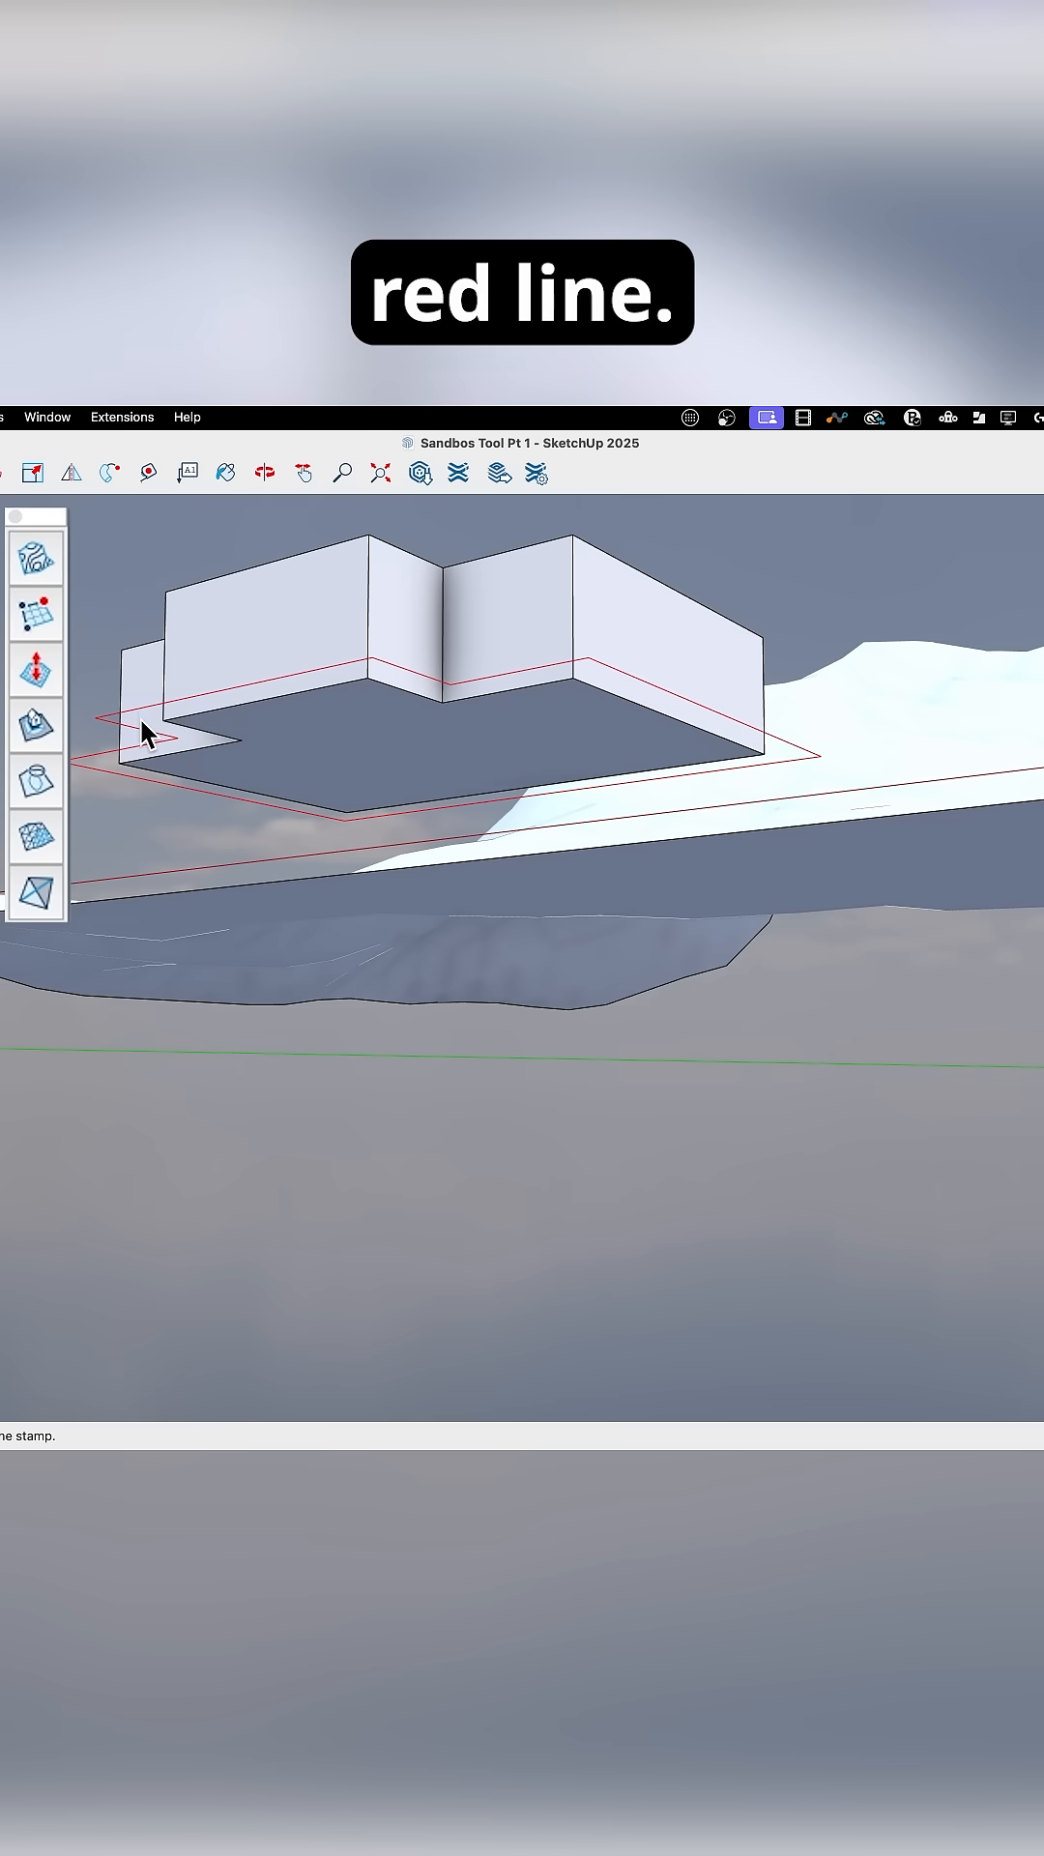